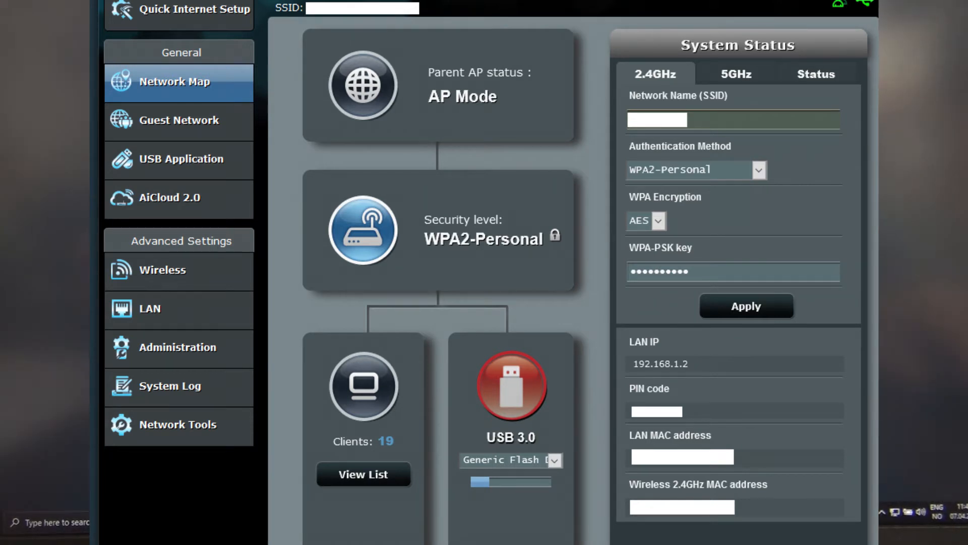
Open Network Tools from the Advanced Settings menu to reach the Wake on LAN page.
left_click(178, 424)
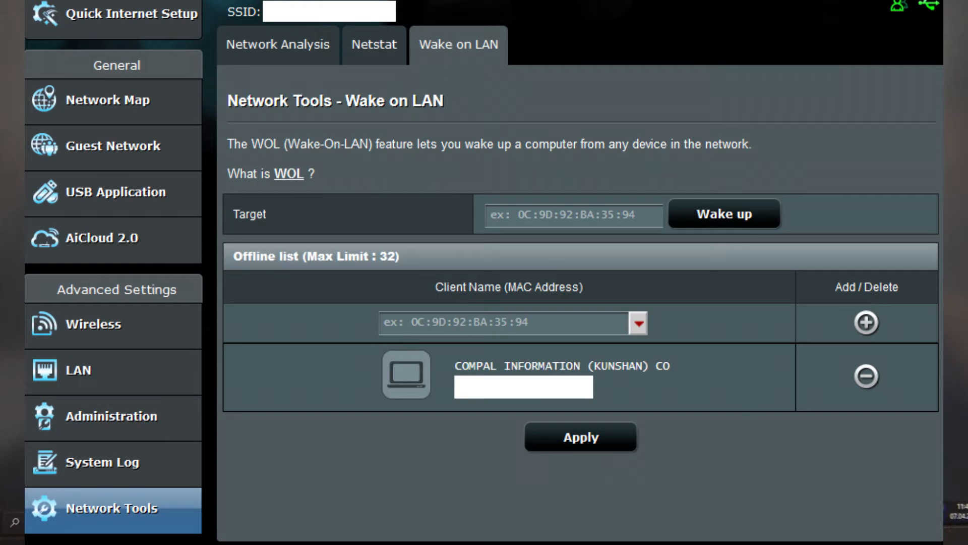